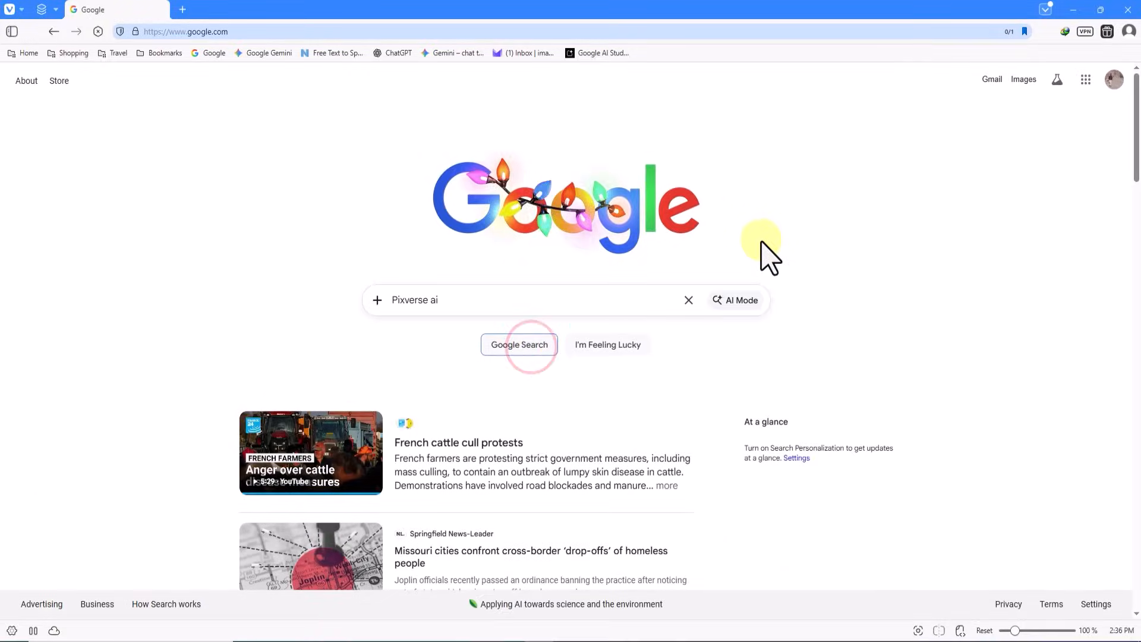
Step: Search Google for 'Pixverse ai' and open the official PixVerse site from the results
{"action": "left_click", "coordinate": [519, 345]}
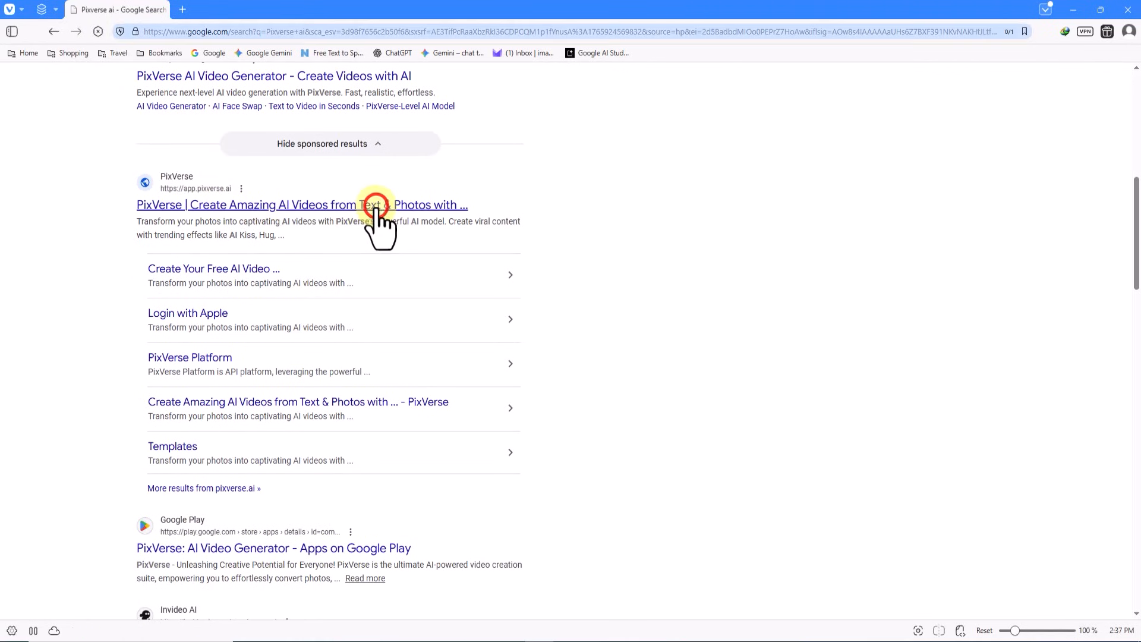
{"action": "left_click", "coordinate": [307, 204]}
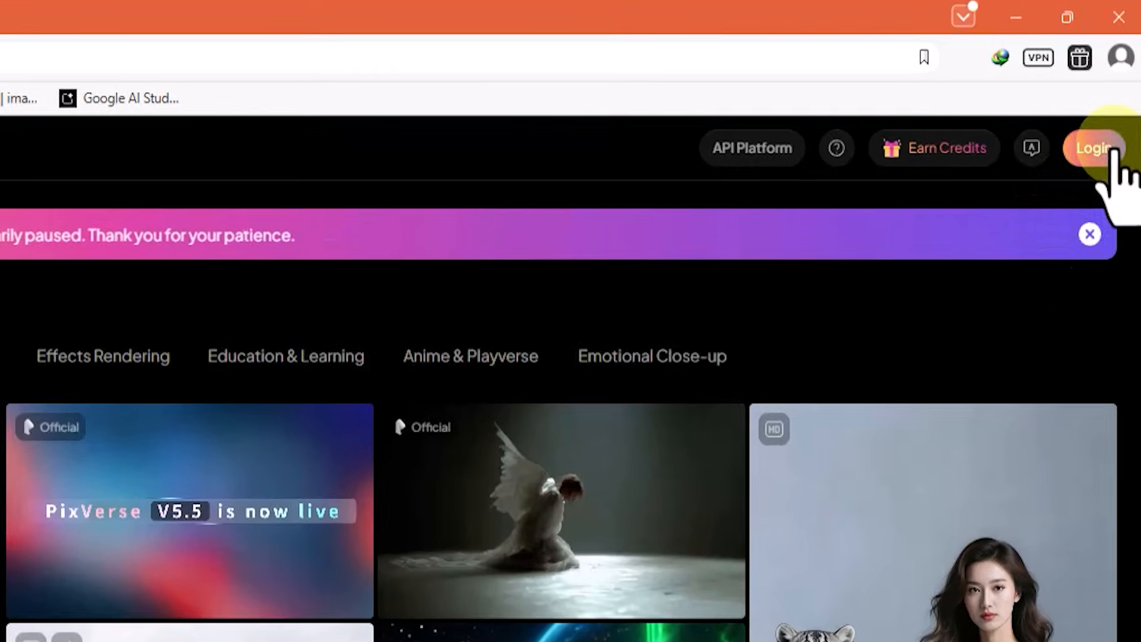
Step: Sign into PixVerse with a Google account, showing the Basic plan with 60 credits
{"action": "left_click", "coordinate": [1093, 147]}
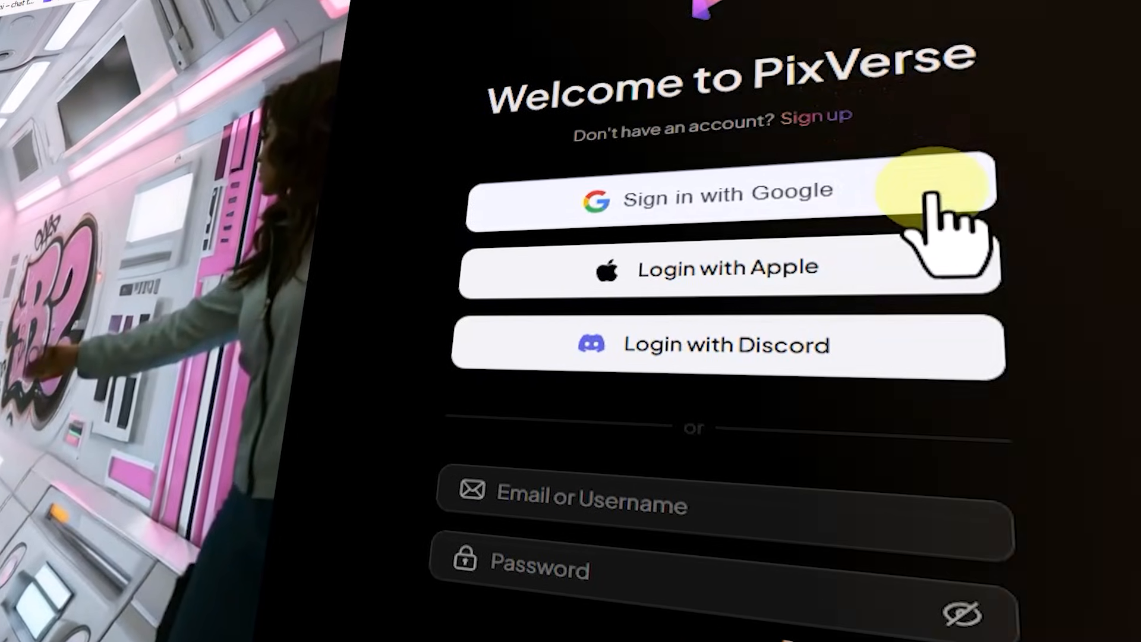
{"action": "left_click", "coordinate": [723, 191]}
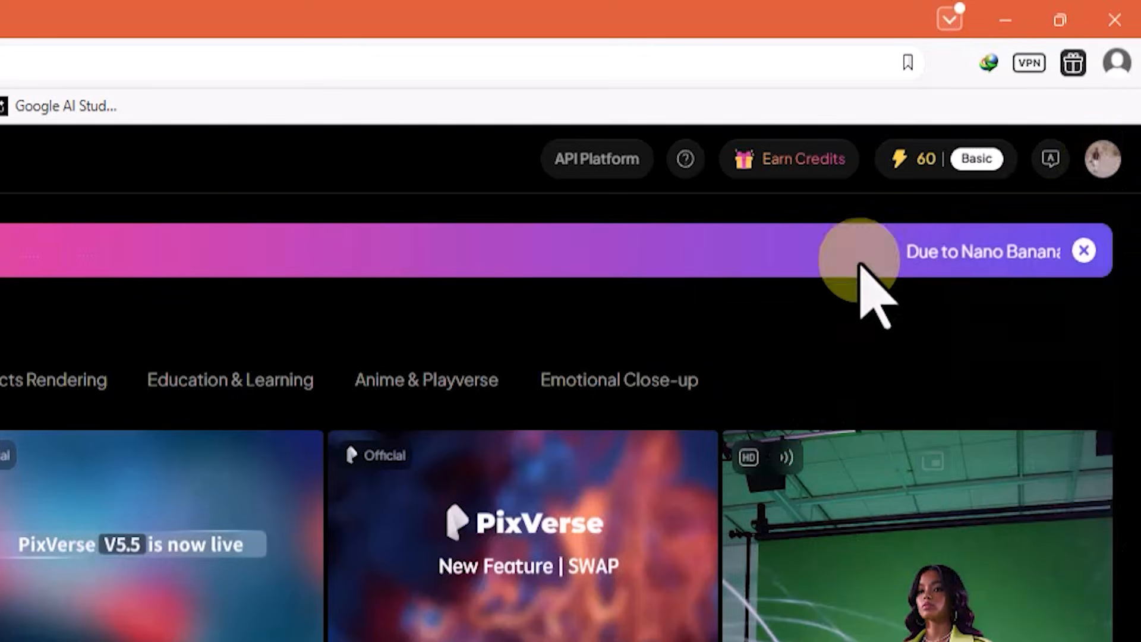
{"action": "left_click", "coordinate": [942, 158]}
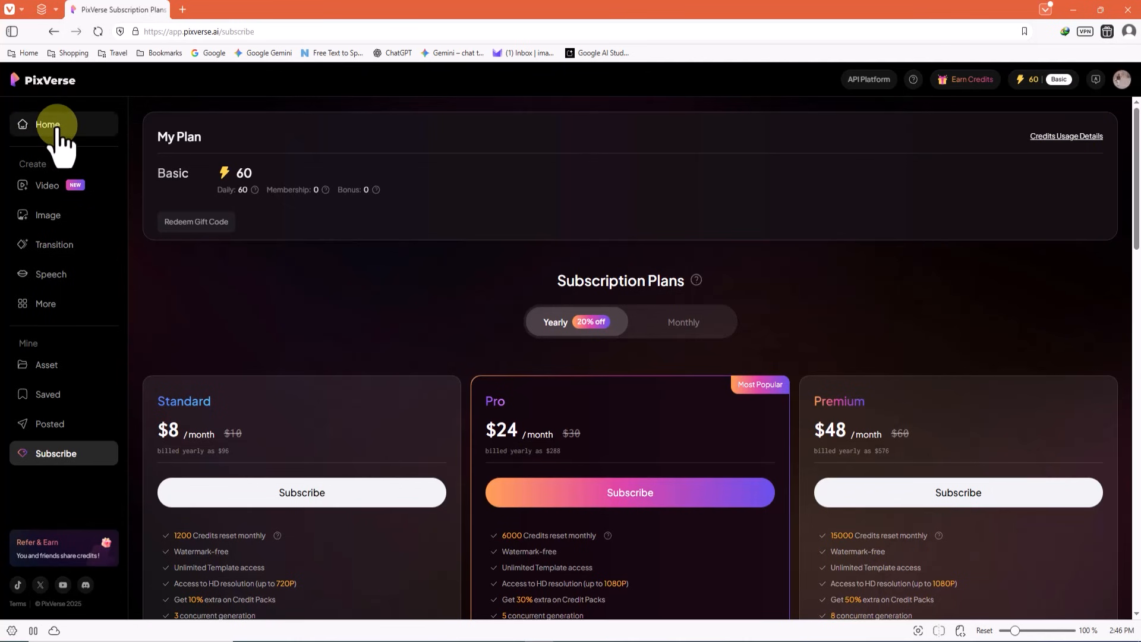
{"action": "left_click", "coordinate": [48, 124]}
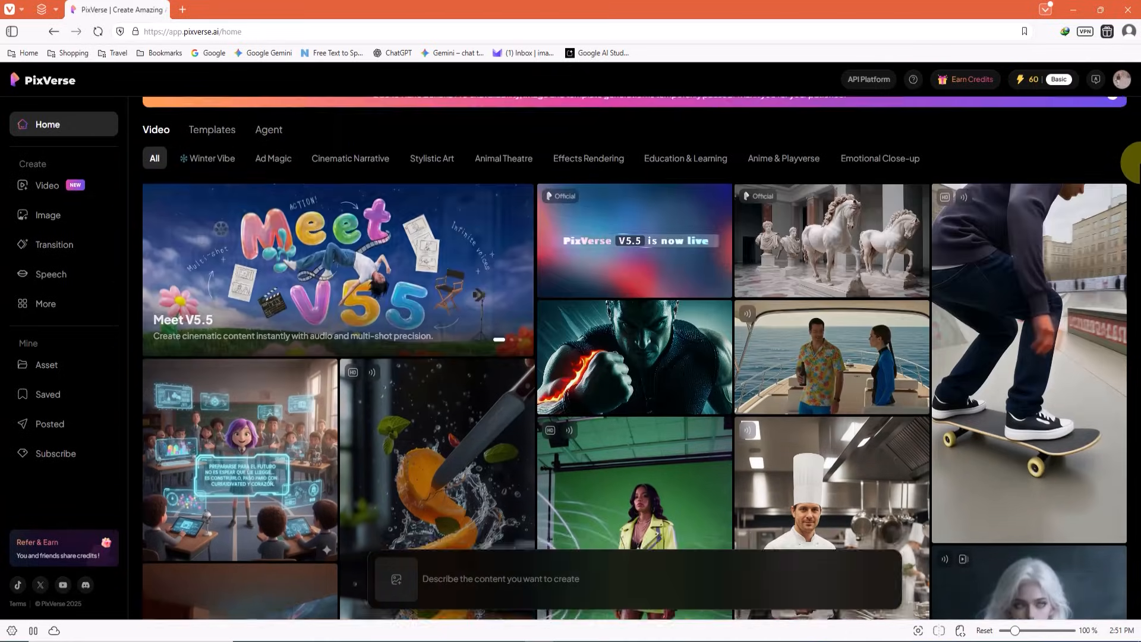
{"action": "scroll", "scroll_direction": "down", "scroll_amount": 3}
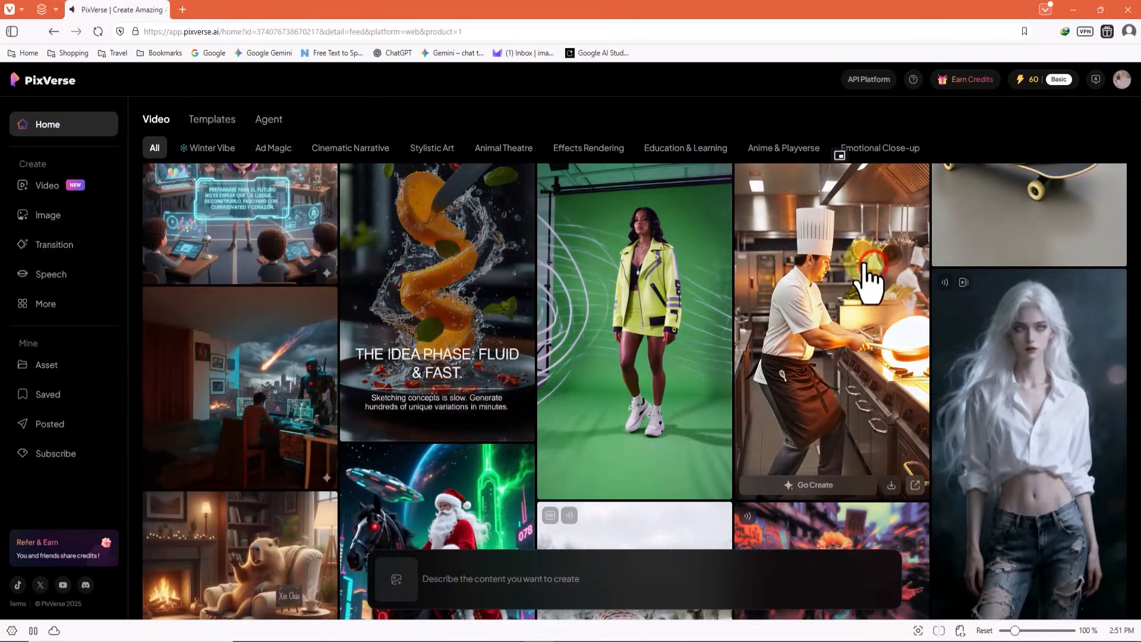
{"action": "left_click", "coordinate": [830, 328]}
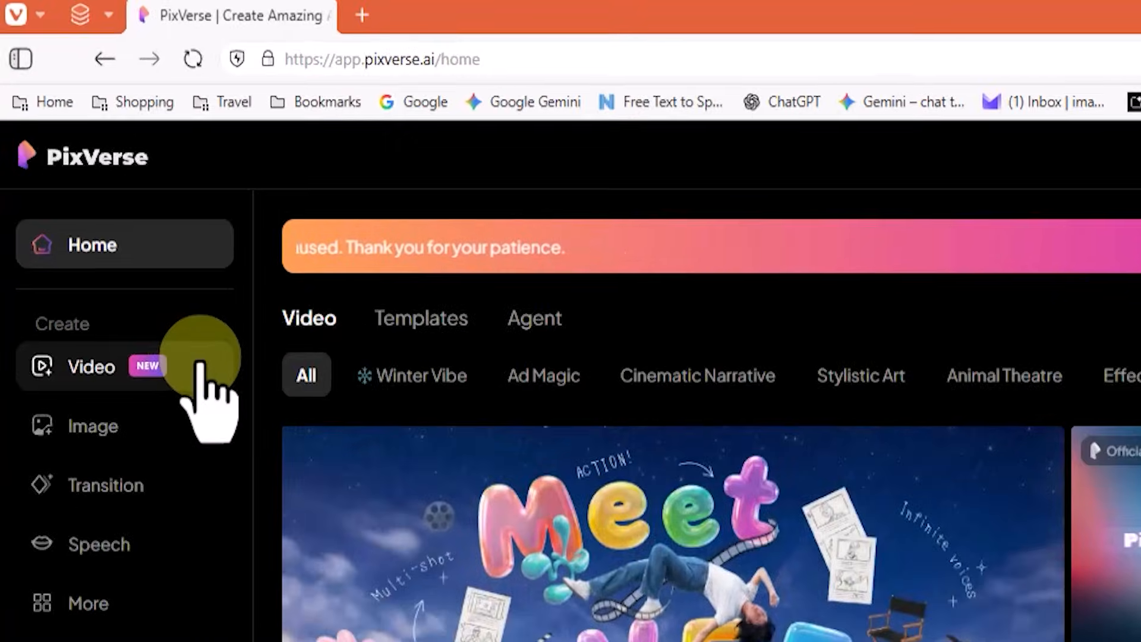
Step: Start a new video under Create and bring up the file picker for a starting image
{"action": "left_click", "coordinate": [92, 367]}
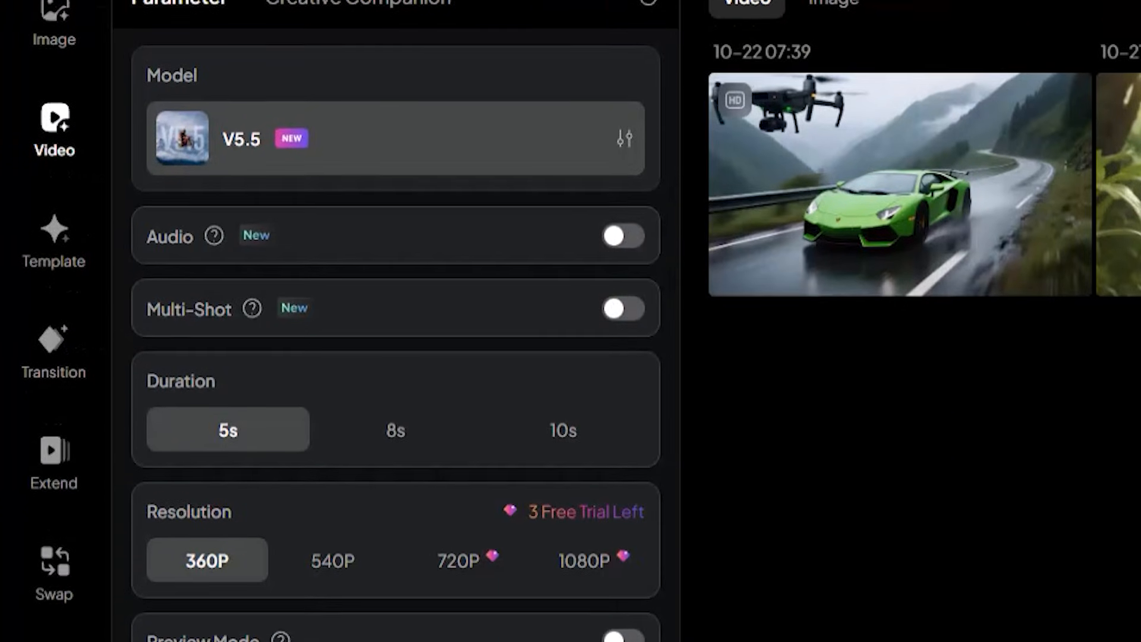
{"action": "scroll", "scroll_direction": "down", "scroll_amount": 3}
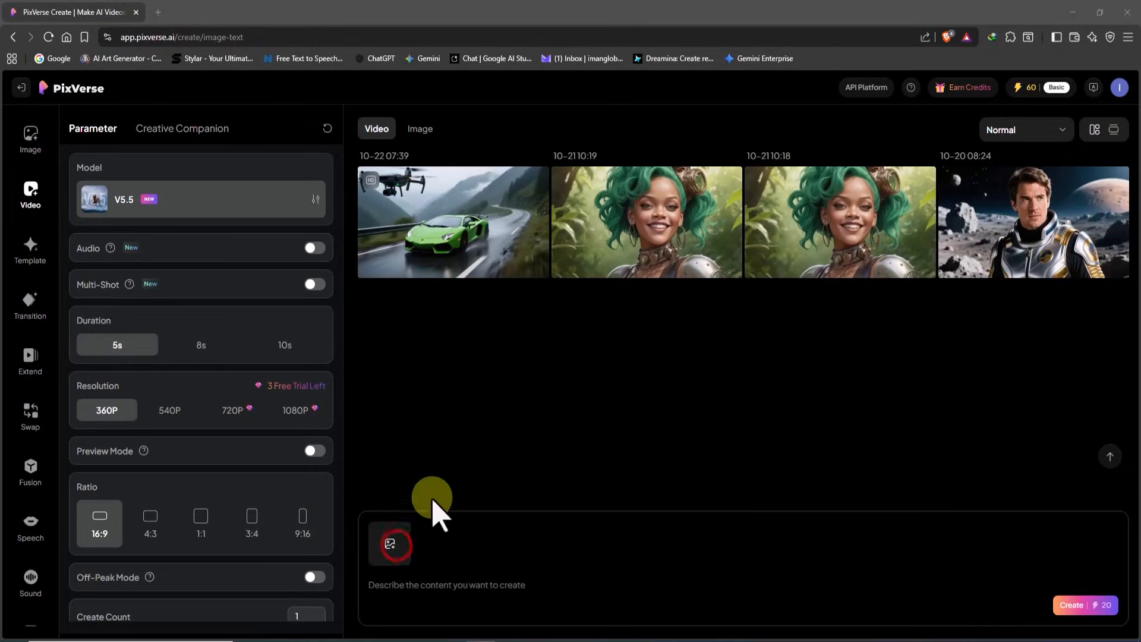
{"action": "left_click", "coordinate": [390, 544]}
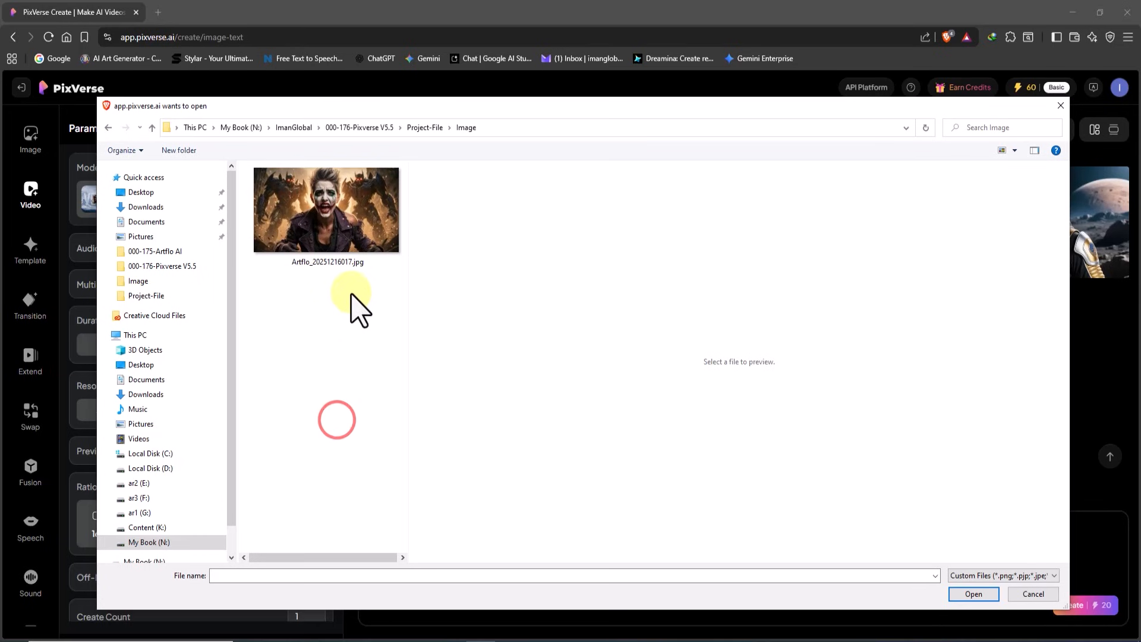
Step: Load Artflo_20251216017.jpg, the clown-faced woman image, as the video's starting image
{"action": "left_click", "coordinate": [325, 209]}
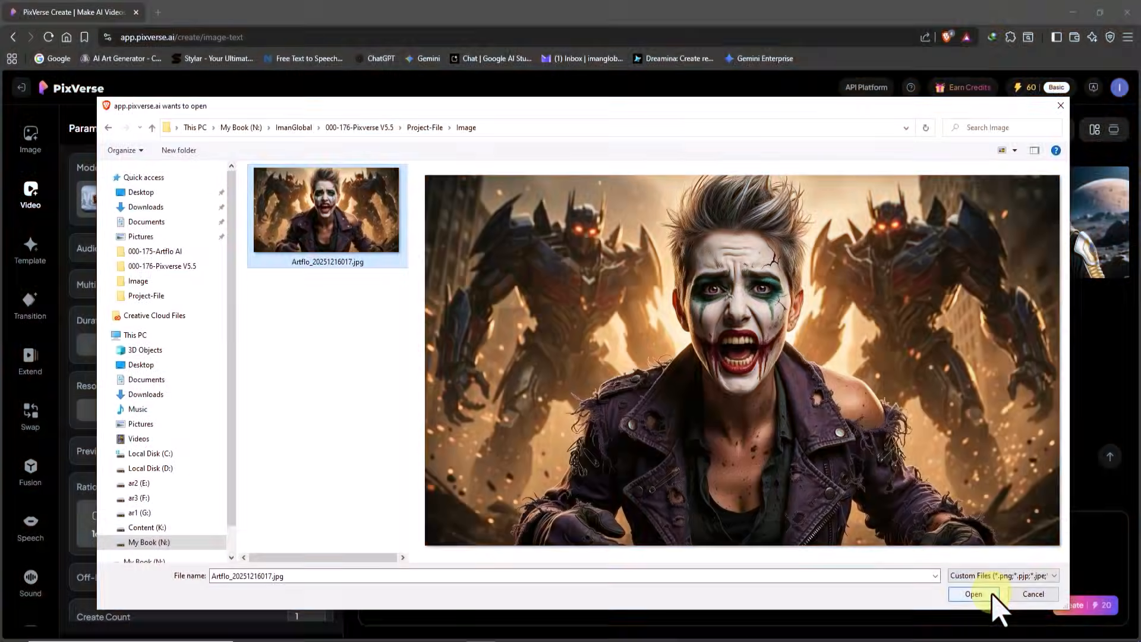
{"action": "left_click", "coordinate": [974, 595]}
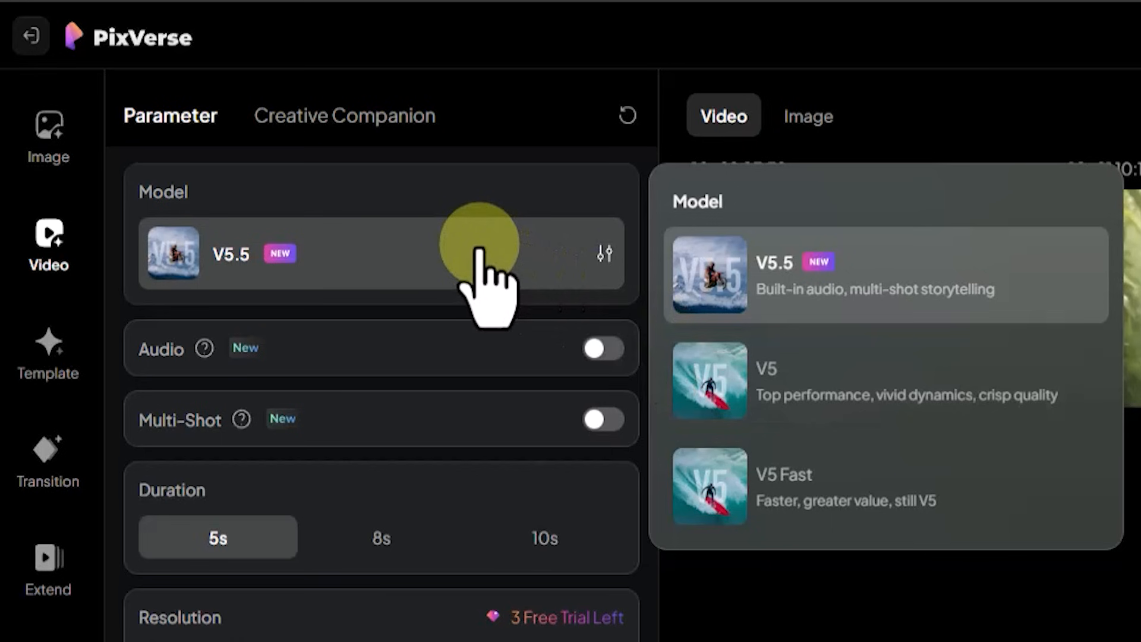
Step: Review models, toggle multi-shot off again, keep V5.5 at 5 seconds and set resolution to 540P
{"action": "left_click", "coordinate": [477, 252]}
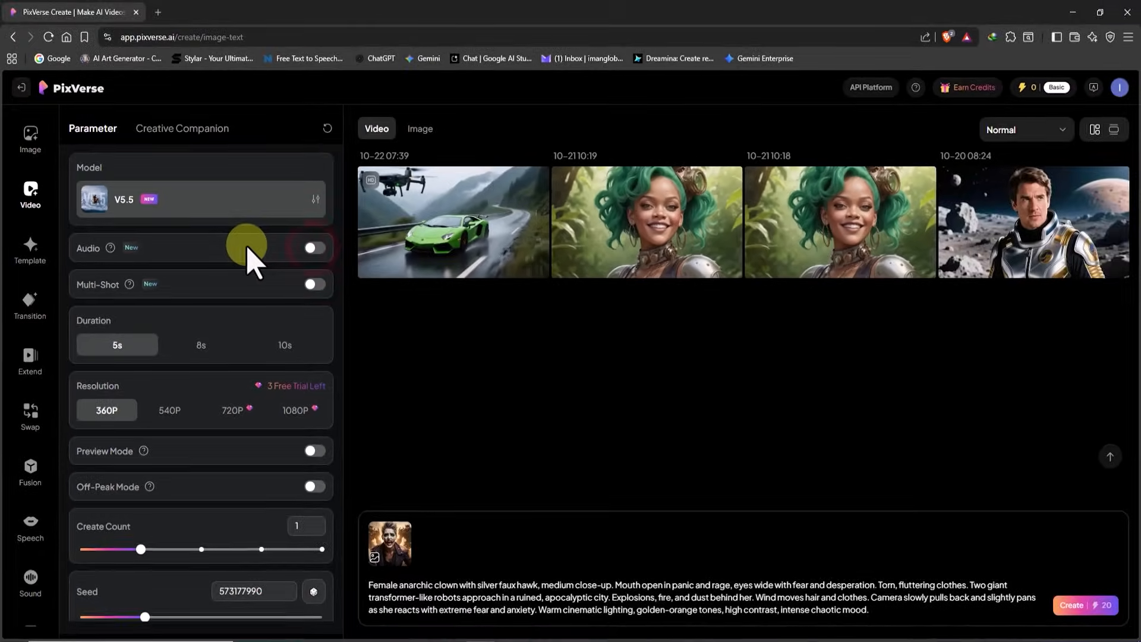
{"action": "left_click", "coordinate": [314, 284]}
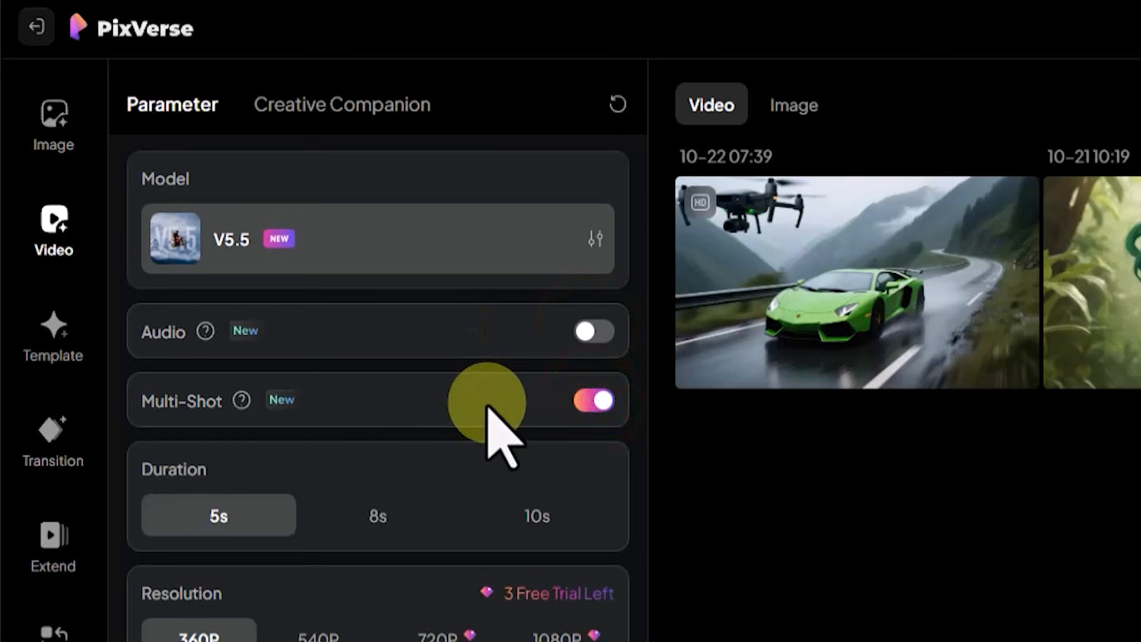
{"action": "left_click", "coordinate": [594, 401]}
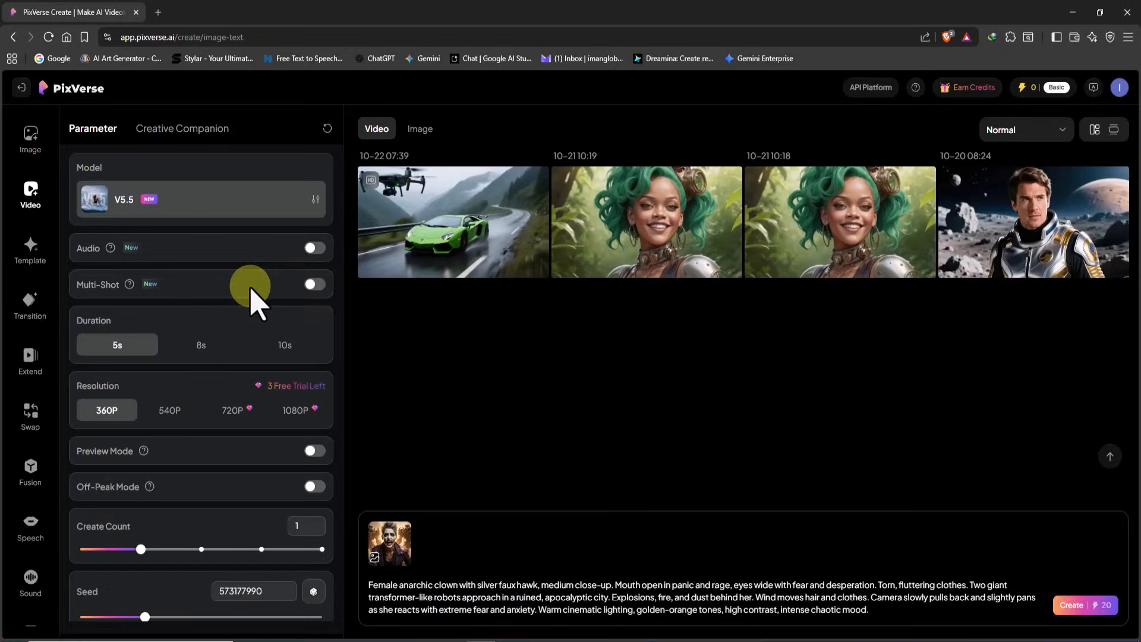
{"action": "left_click", "coordinate": [199, 344]}
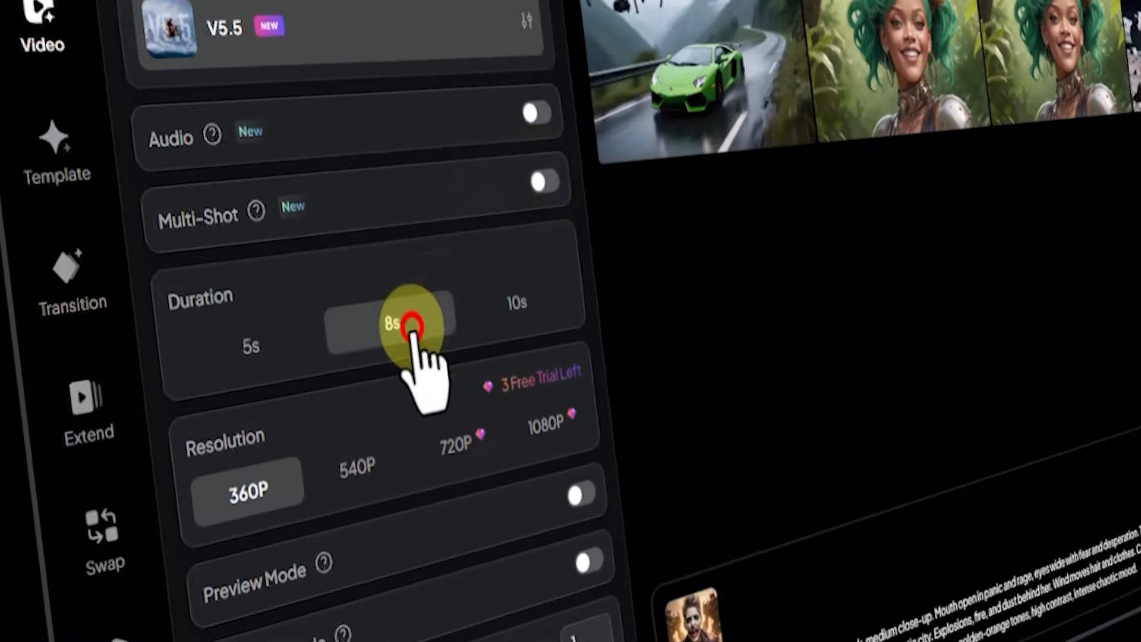
{"action": "left_click", "coordinate": [535, 399]}
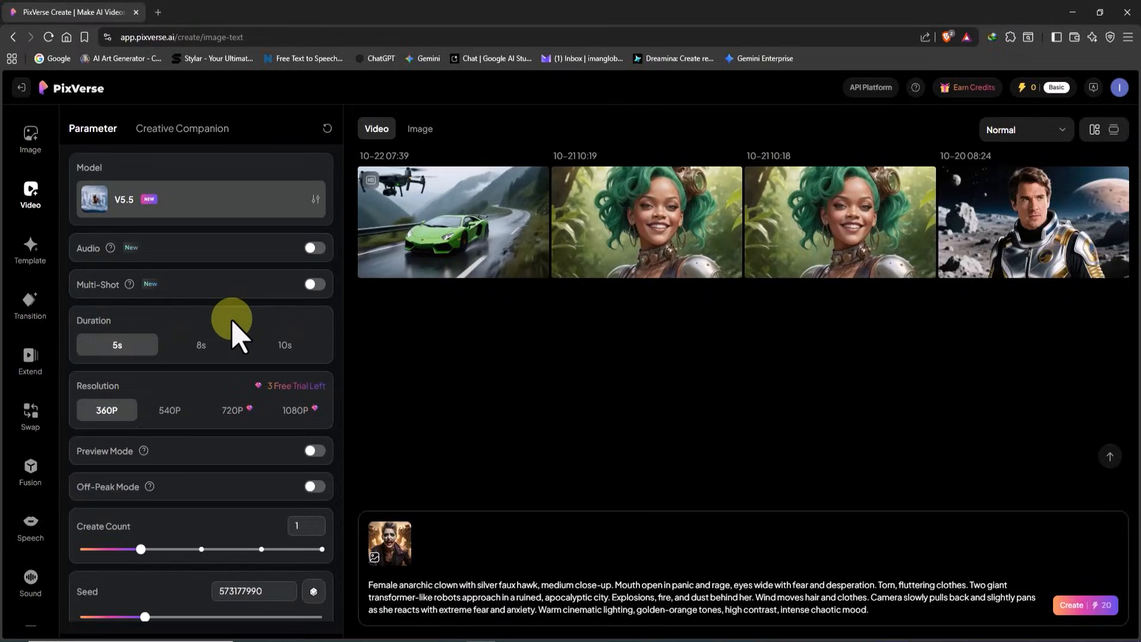
{"action": "left_click", "coordinate": [169, 410]}
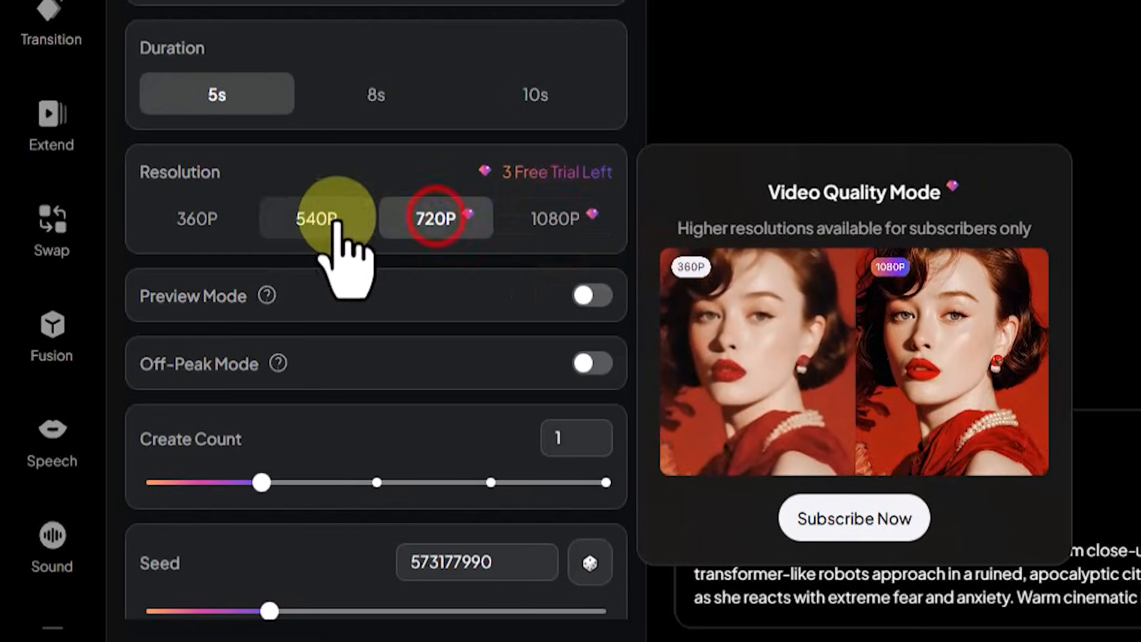
{"action": "left_click", "coordinate": [316, 219]}
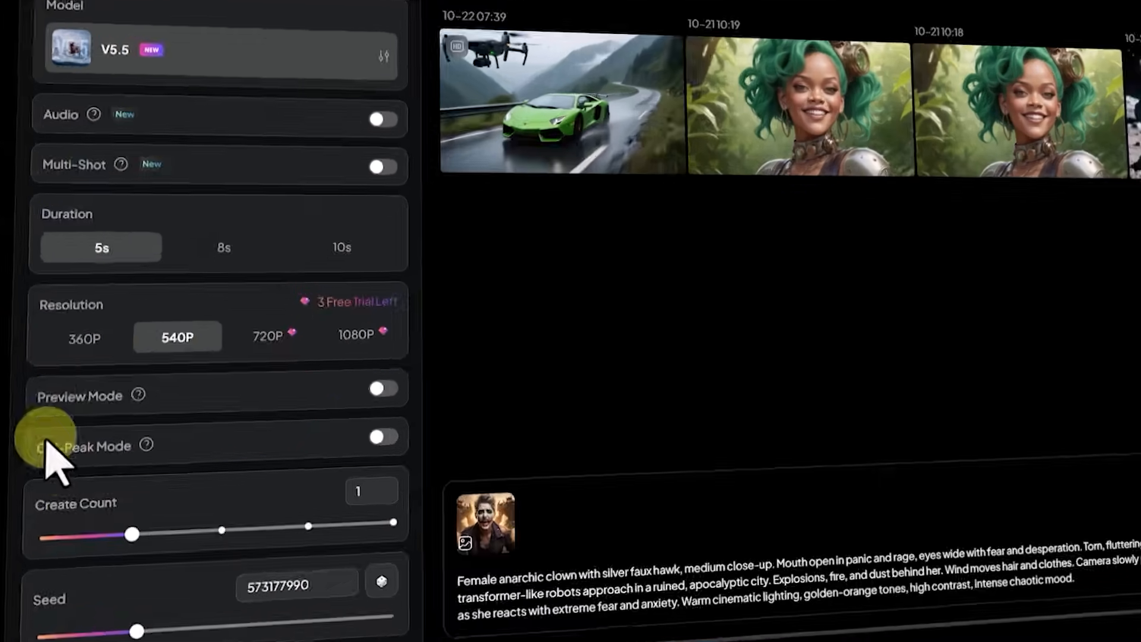
{"action": "left_click", "coordinate": [384, 387]}
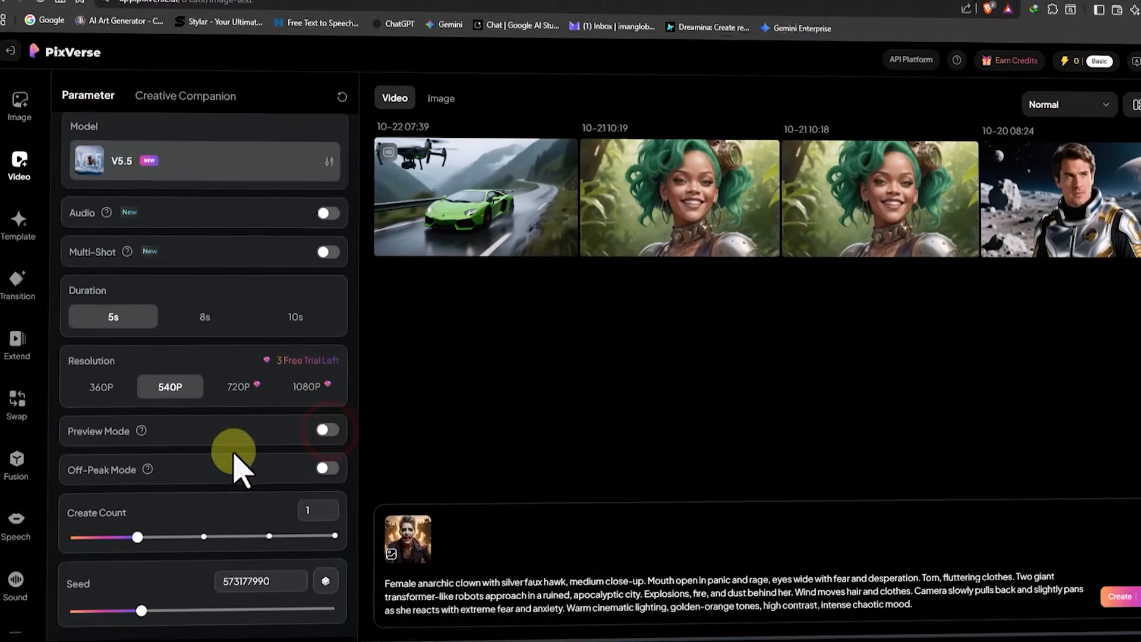
{"action": "left_click", "coordinate": [325, 470]}
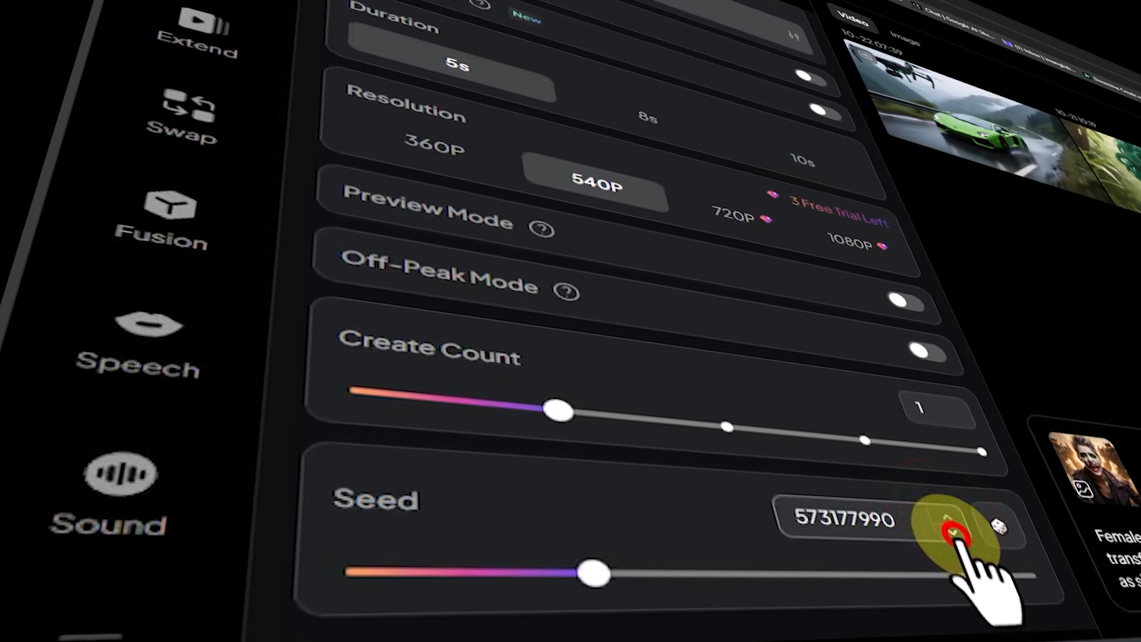
Step: Nudge the generation seed down to 573177985 using the seed field arrows
{"action": "left_click", "coordinate": [942, 521]}
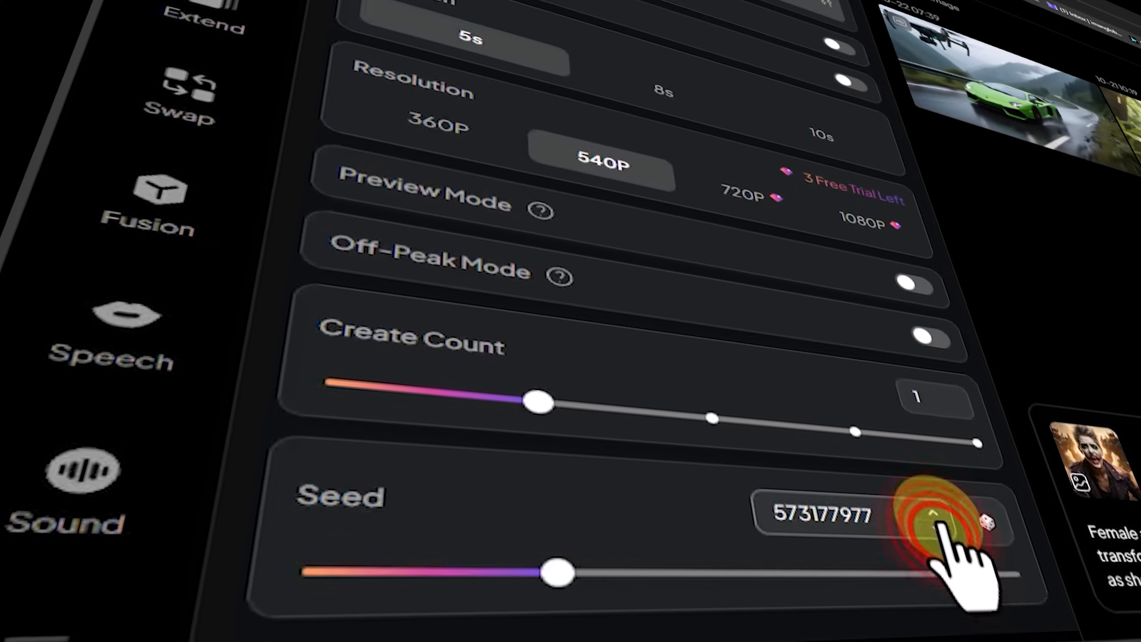
{"action": "left_click", "coordinate": [932, 515]}
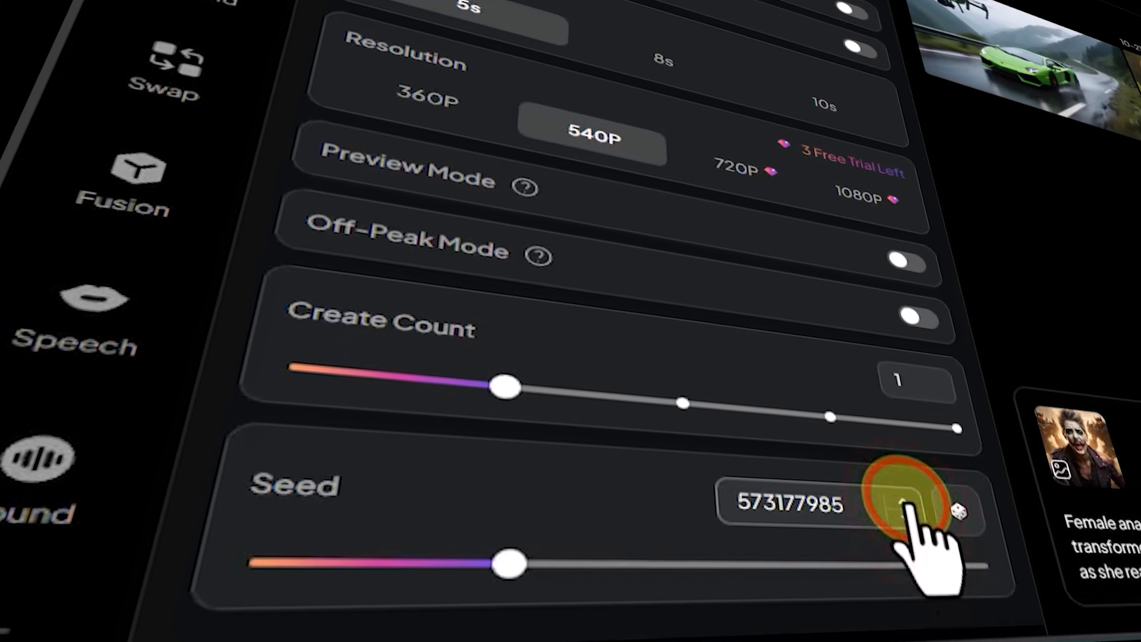
{"action": "left_click", "coordinate": [877, 494]}
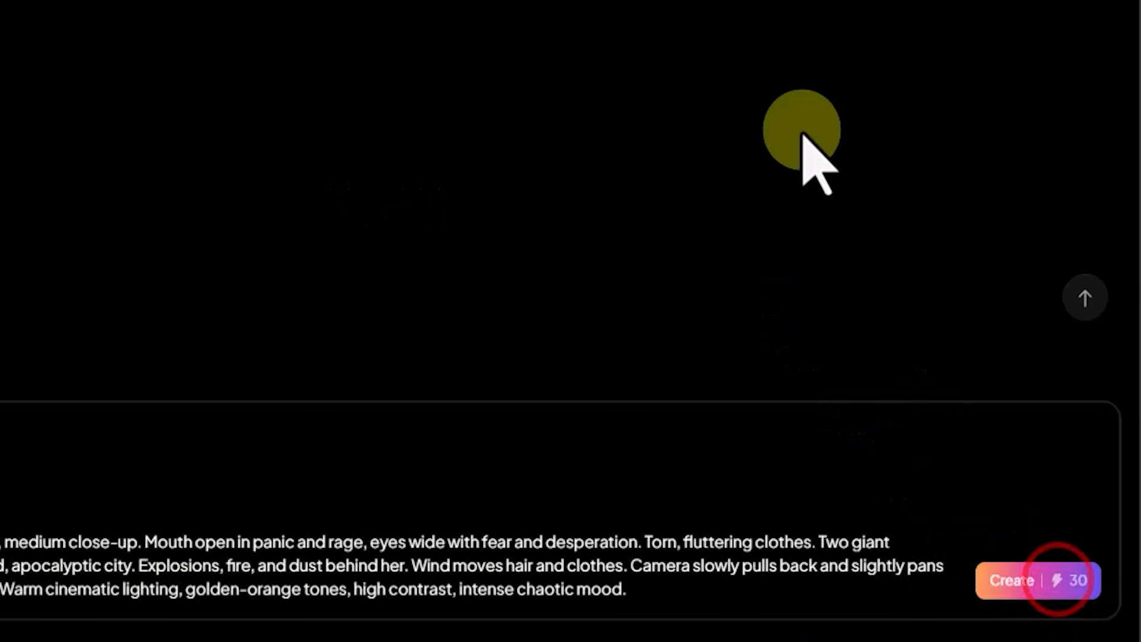
Step: Create the panicked-clown-fleeing-giant-robots video for 30 credits
{"action": "left_click", "coordinate": [1011, 580]}
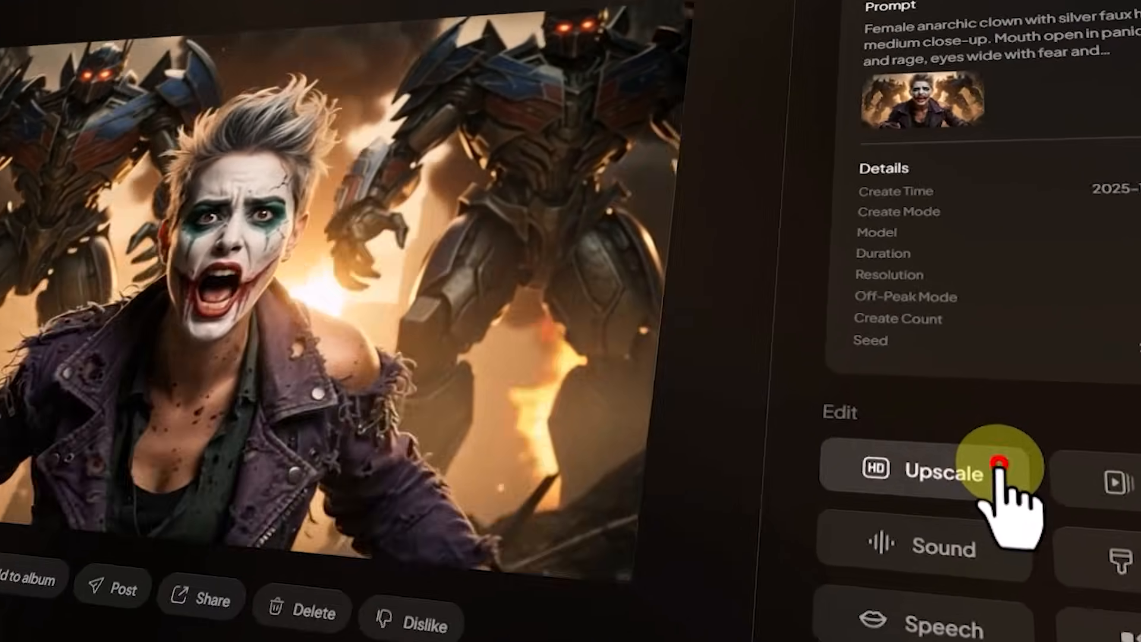
Step: Upscale the clown-and-robots video, confirming the 30-credit cost
{"action": "left_click", "coordinate": [939, 473]}
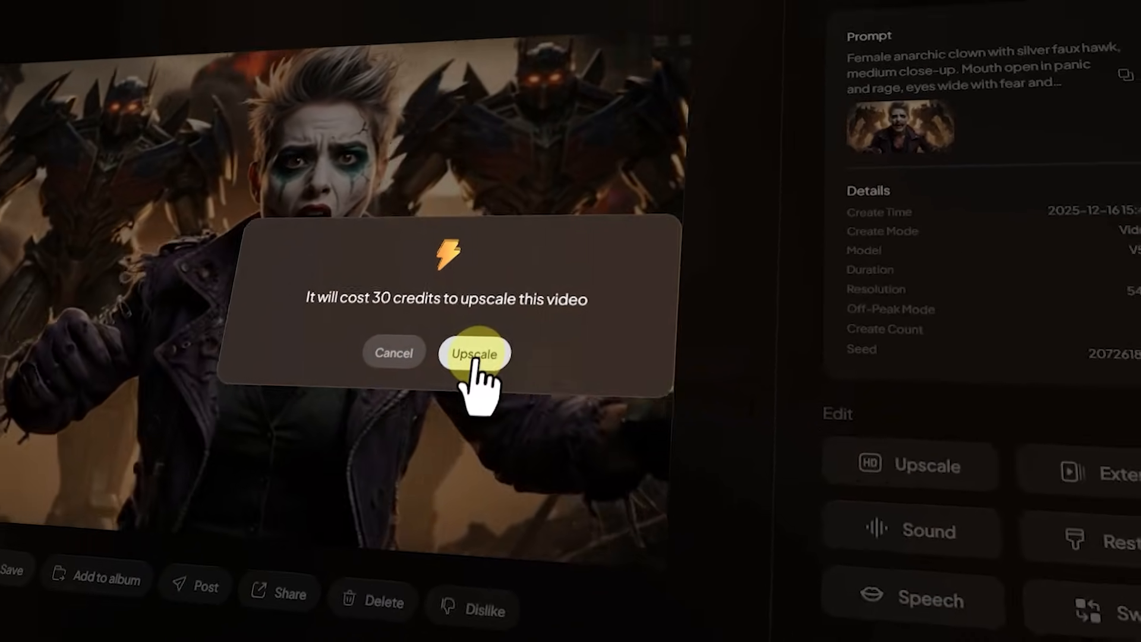
{"action": "left_click", "coordinate": [474, 351]}
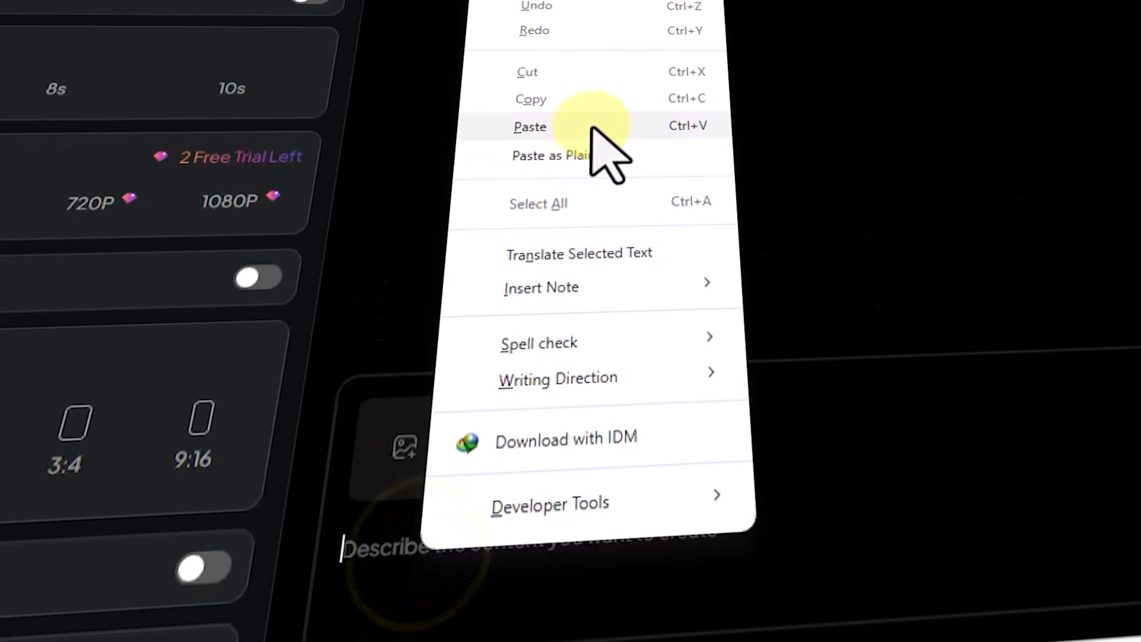
Step: Paste the copied guitarist prompt into the empty prompt box
{"action": "left_click", "coordinate": [517, 429]}
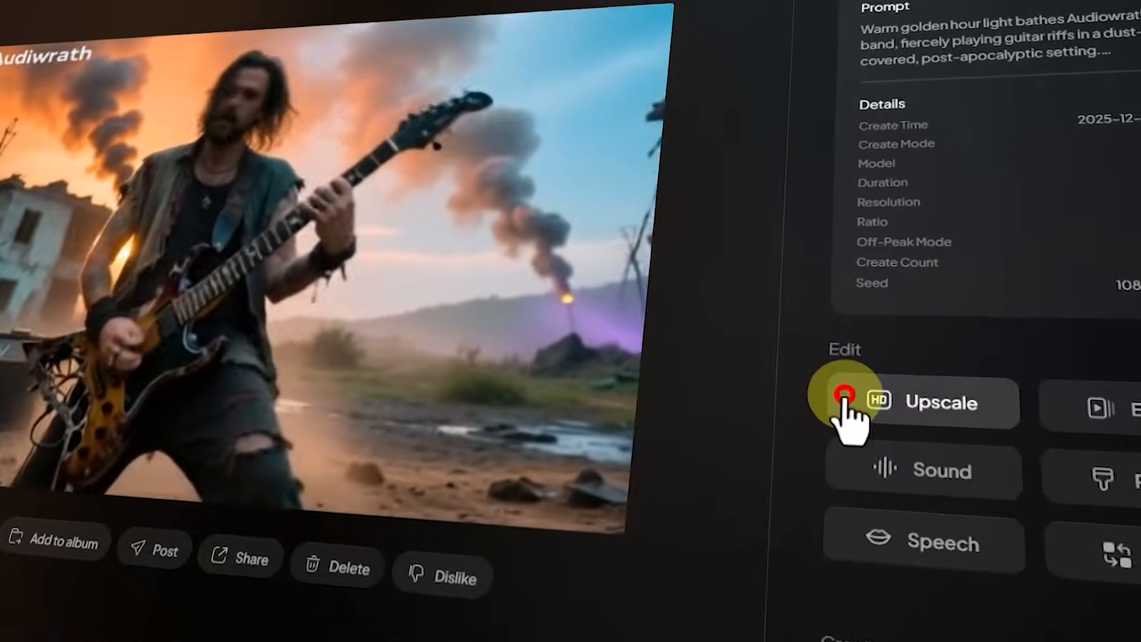
Step: Upscale the Audiwrath guitarist video, confirming the 20-credit cost
{"action": "left_click", "coordinate": [938, 403]}
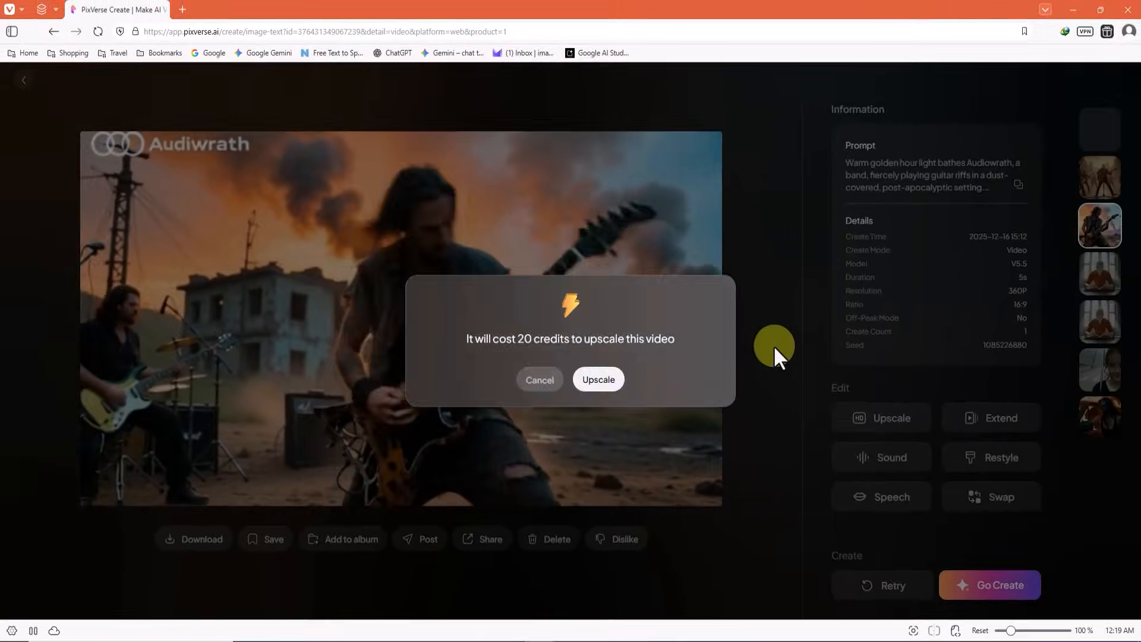
{"action": "left_click", "coordinate": [598, 379]}
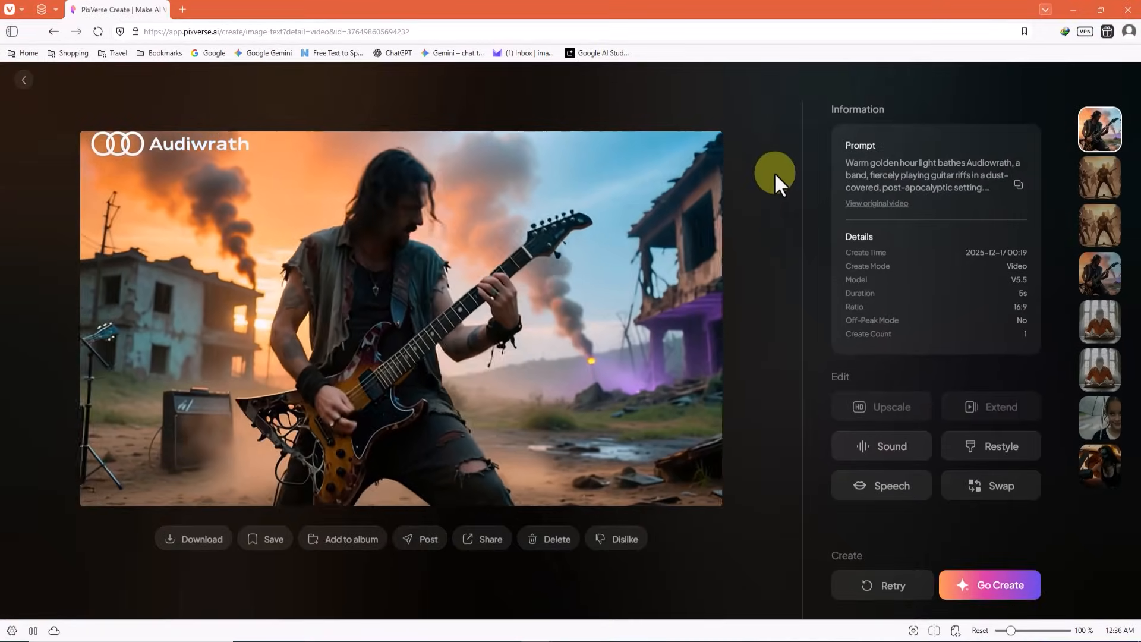
Step: Return to the video creation workspace listing the upscaled Audiwrath guitarist video
{"action": "left_click", "coordinate": [24, 80]}
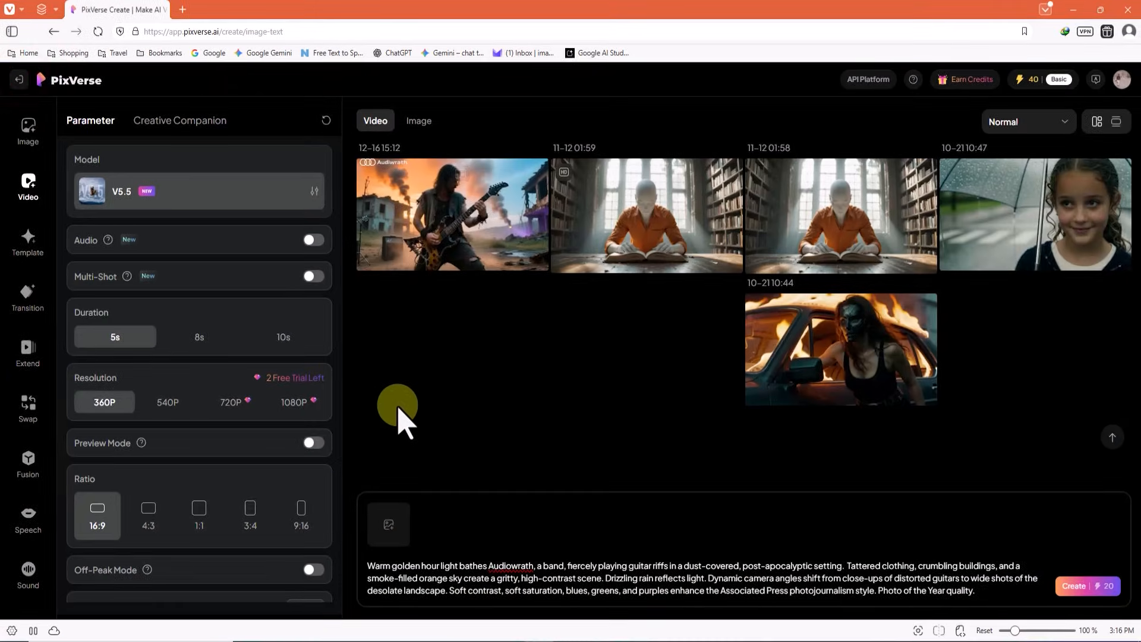
{"action": "mouse_move", "coordinate": [302, 394]}
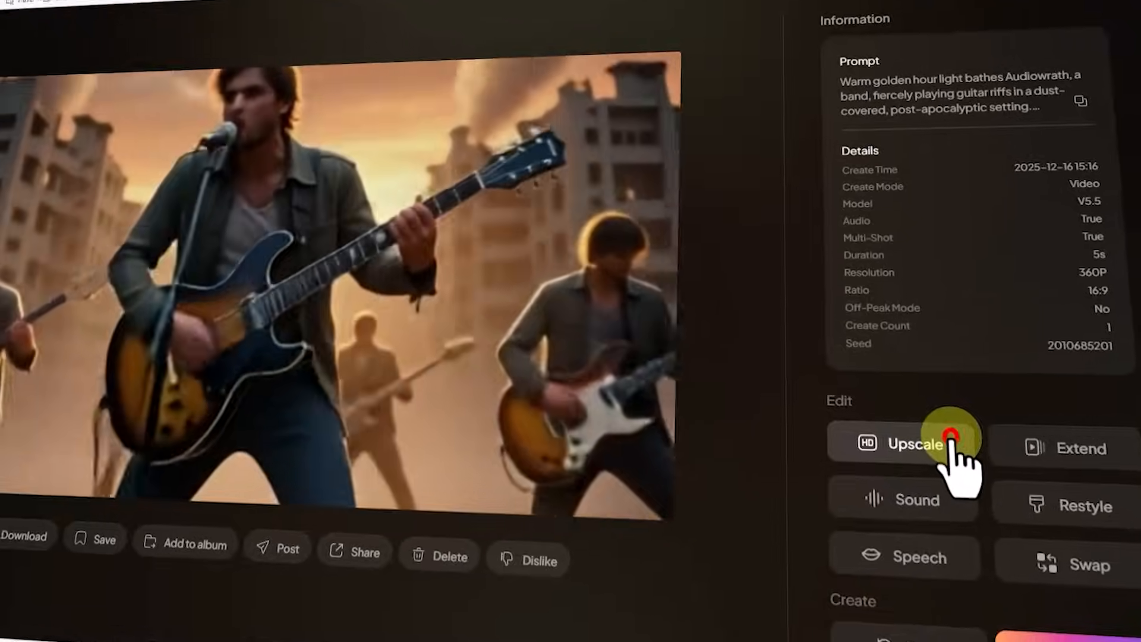
Step: Start the 4K upscale of the multi-shot band performance video with sound
{"action": "left_click", "coordinate": [906, 443]}
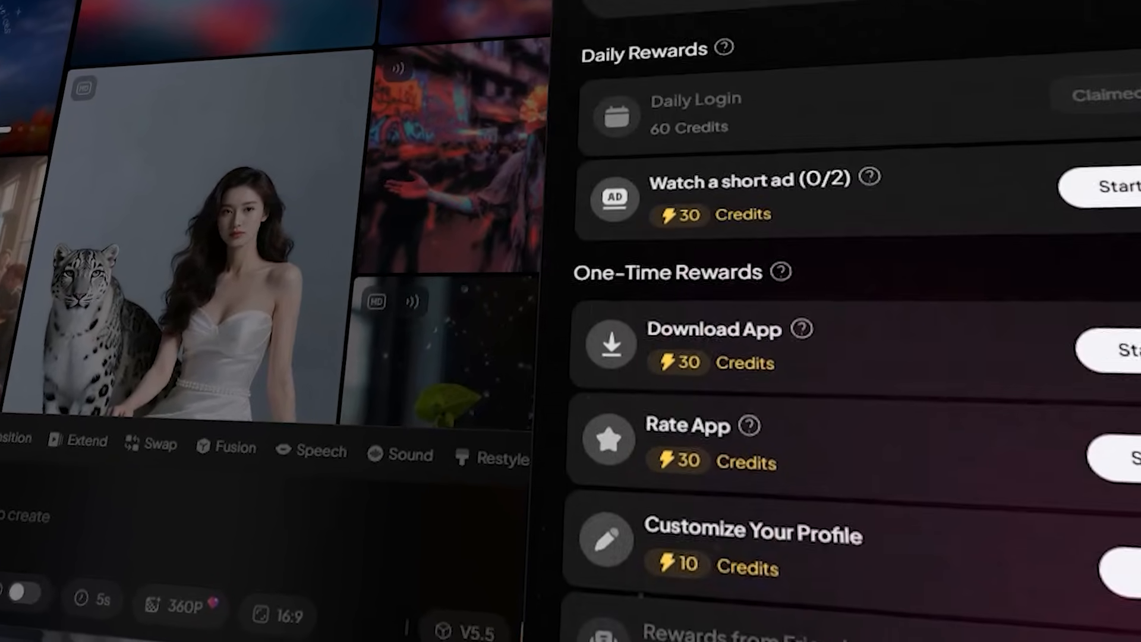
Step: Scroll the rewards list to reveal the profile customization and friend referral rewards
{"action": "scroll", "scroll_direction": "down", "scroll_amount": 3}
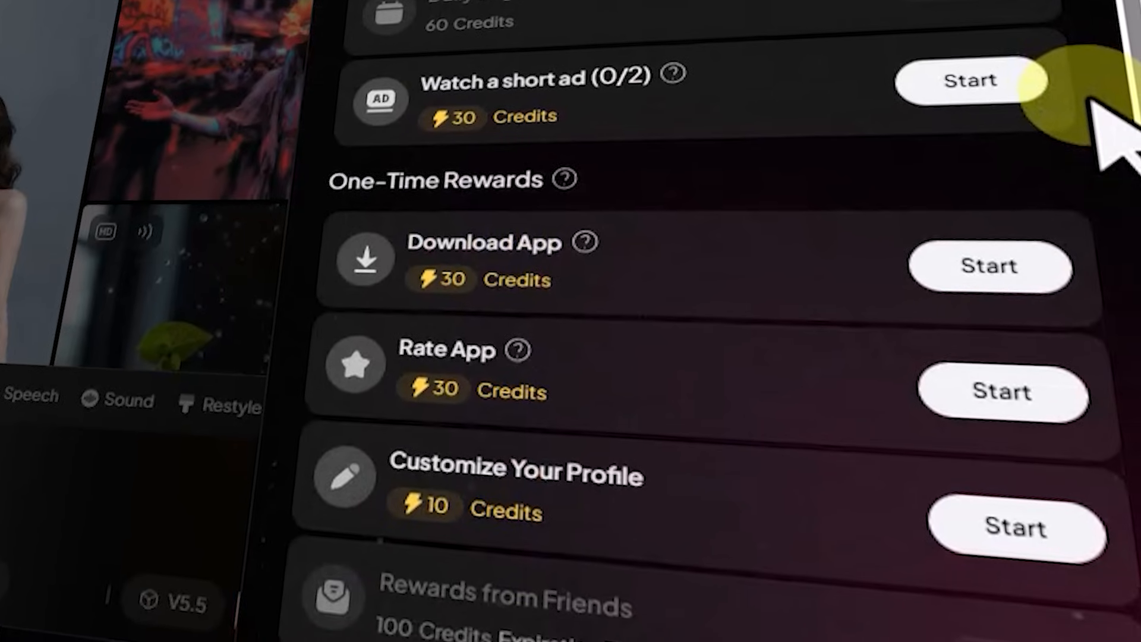